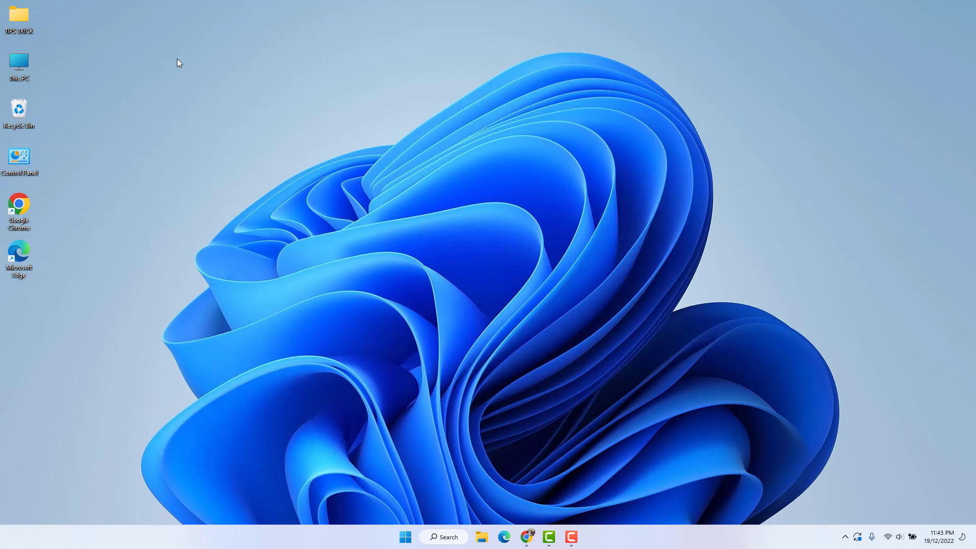
pyautogui.moveTo(365, 267)
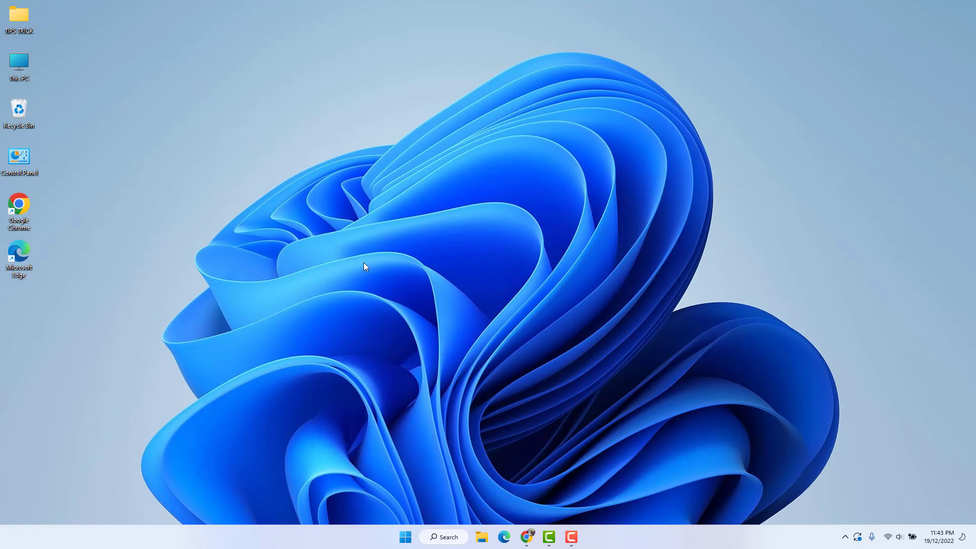
# Go to Settings > Accounts > Family & other users
pyautogui.rightClick(405, 537)
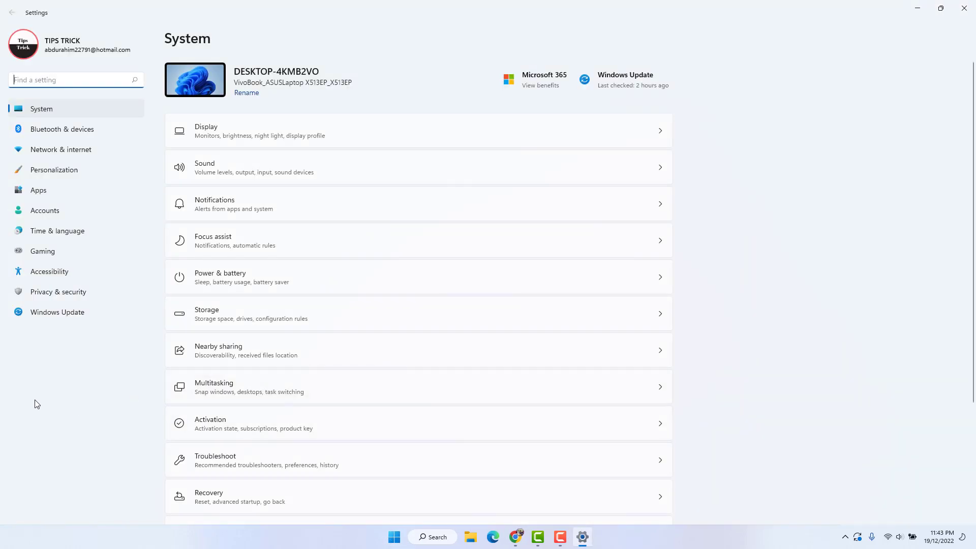
pyautogui.moveTo(62, 210)
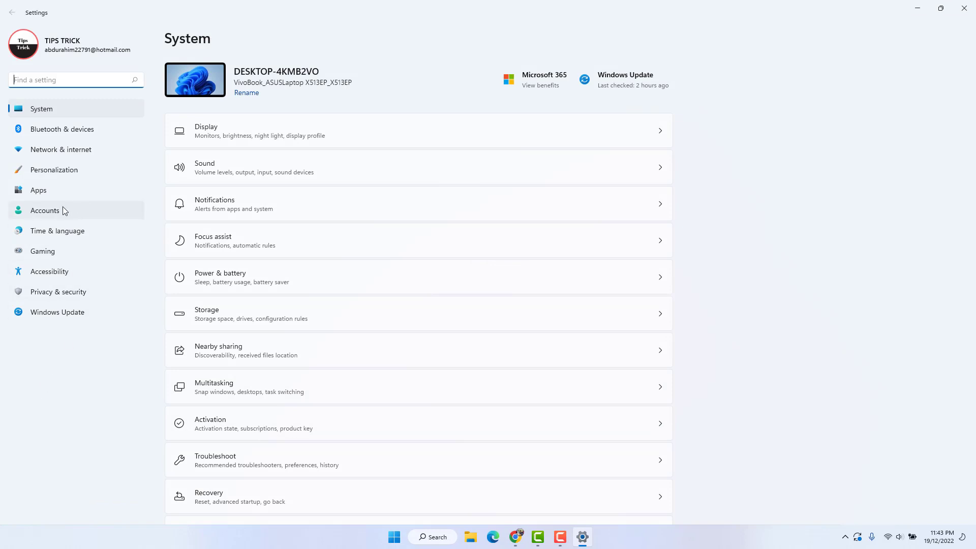
pyautogui.click(45, 210)
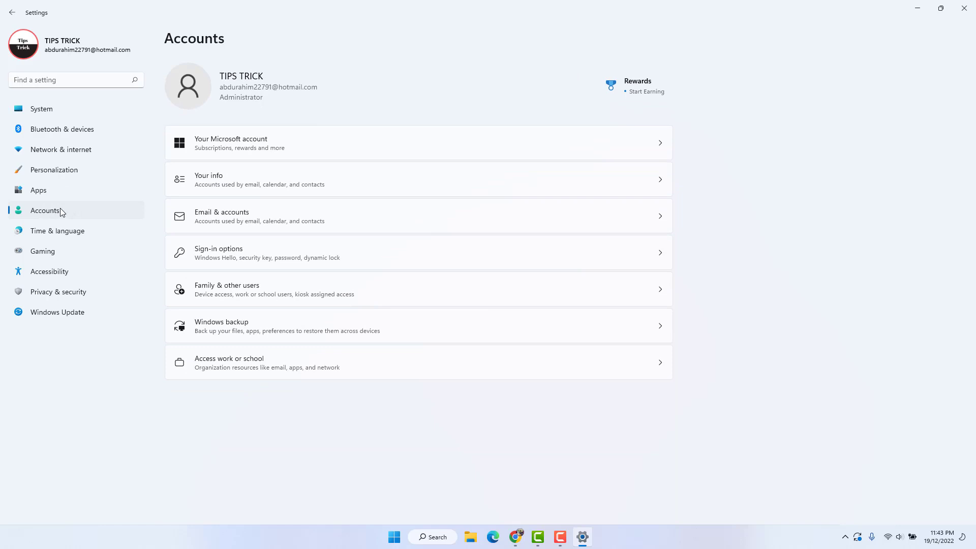
pyautogui.moveTo(247, 294)
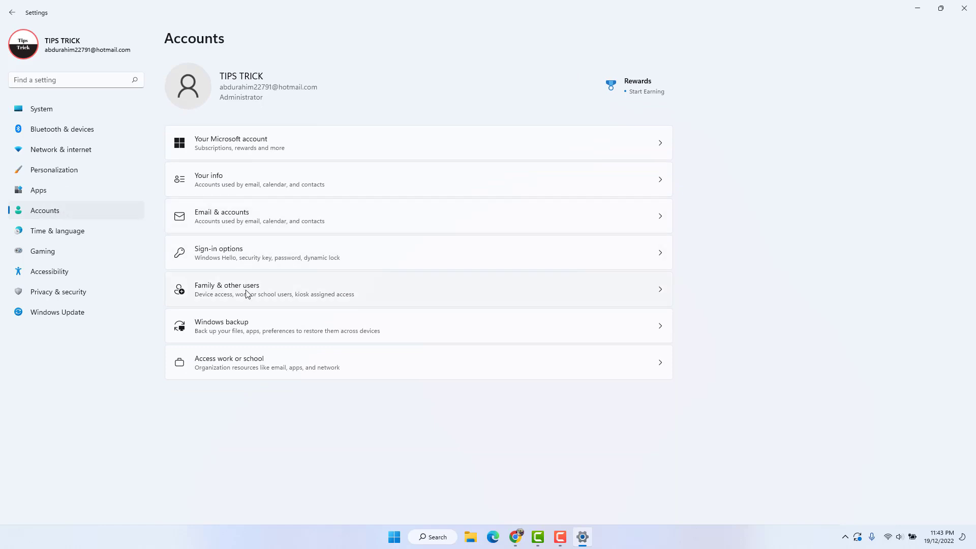
pyautogui.moveTo(247, 296)
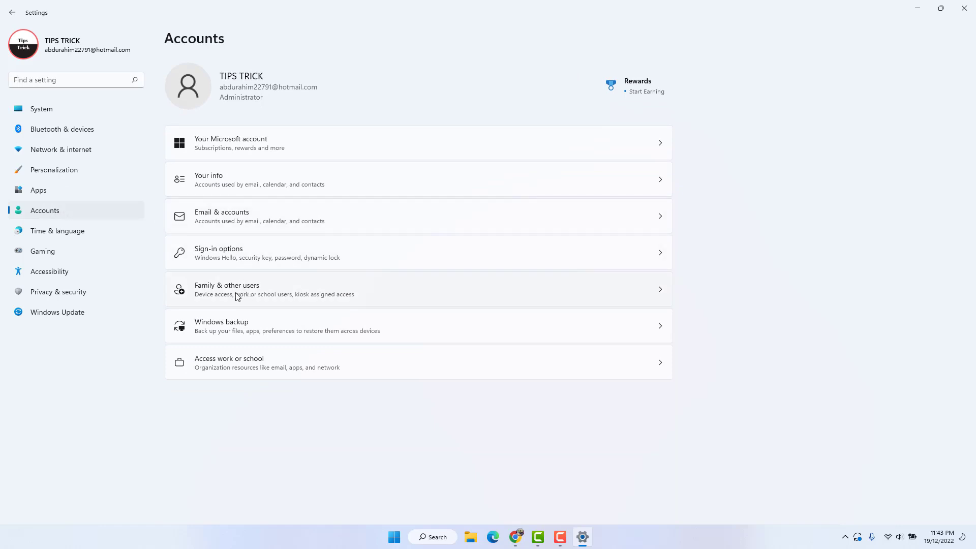
pyautogui.click(227, 290)
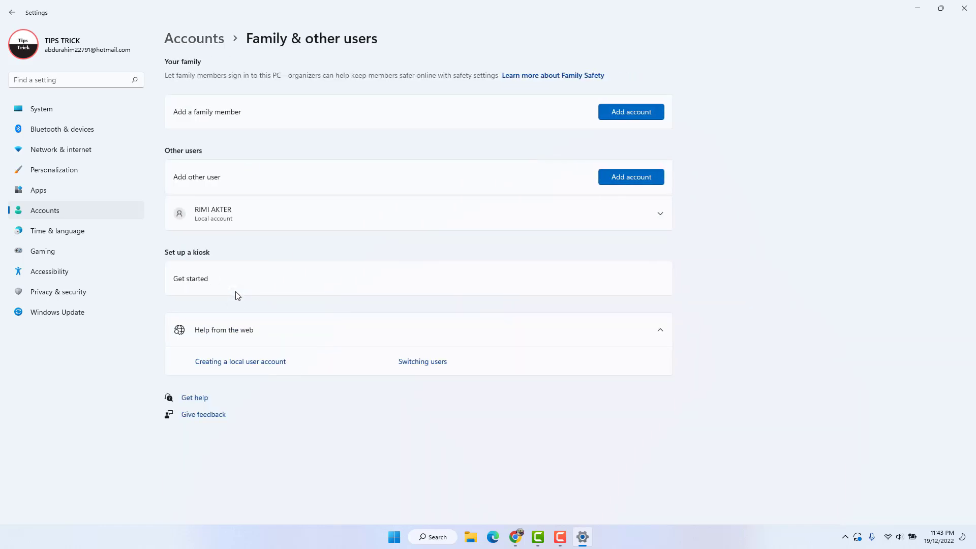
pyautogui.moveTo(278, 202)
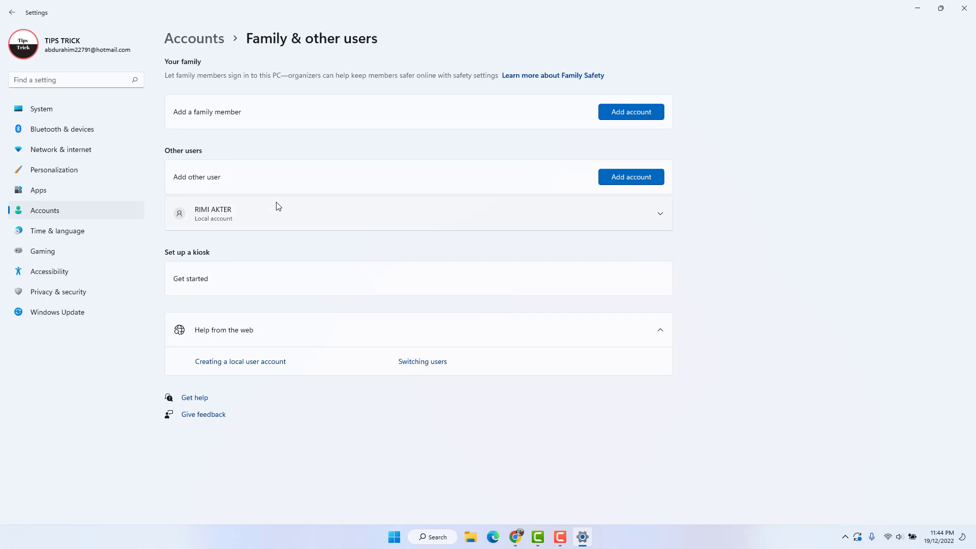
pyautogui.moveTo(227, 218)
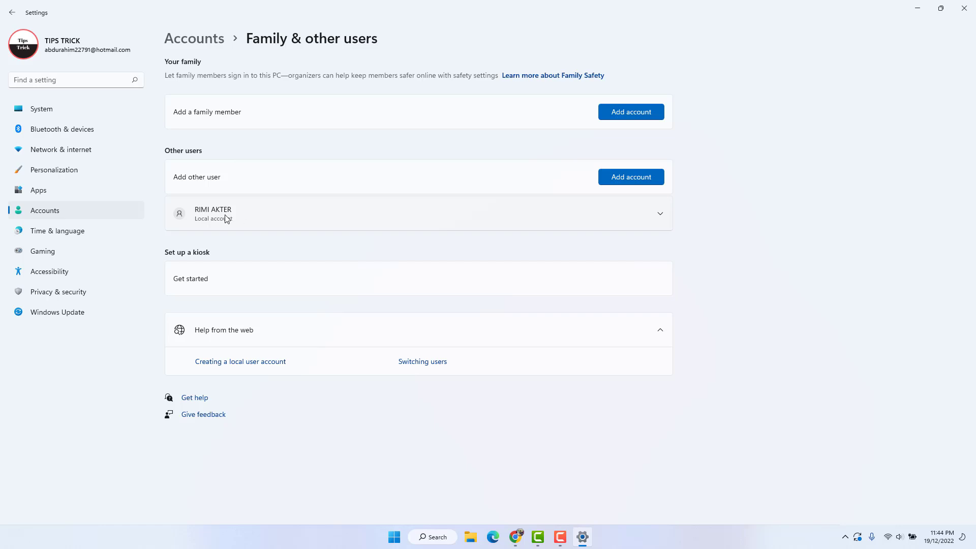
pyautogui.moveTo(267, 219)
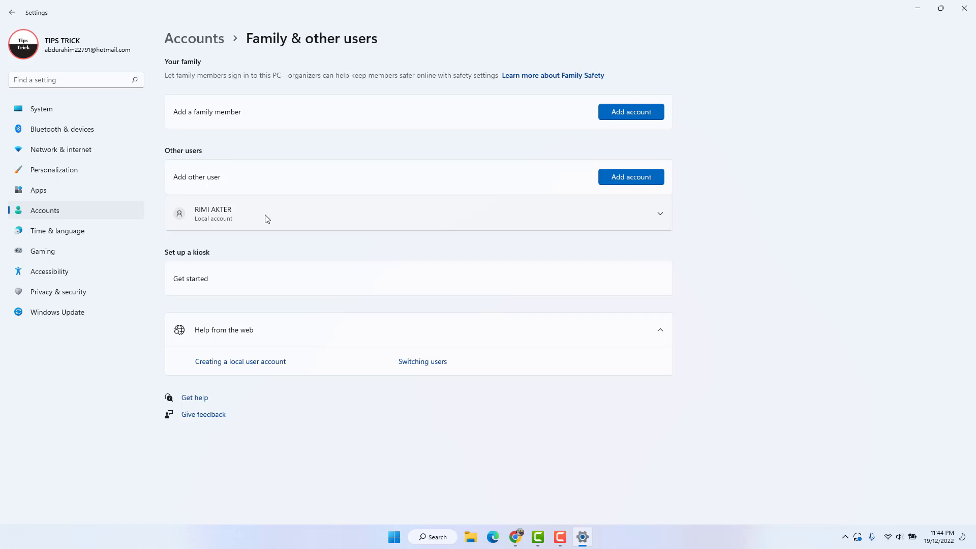
pyautogui.moveTo(660, 220)
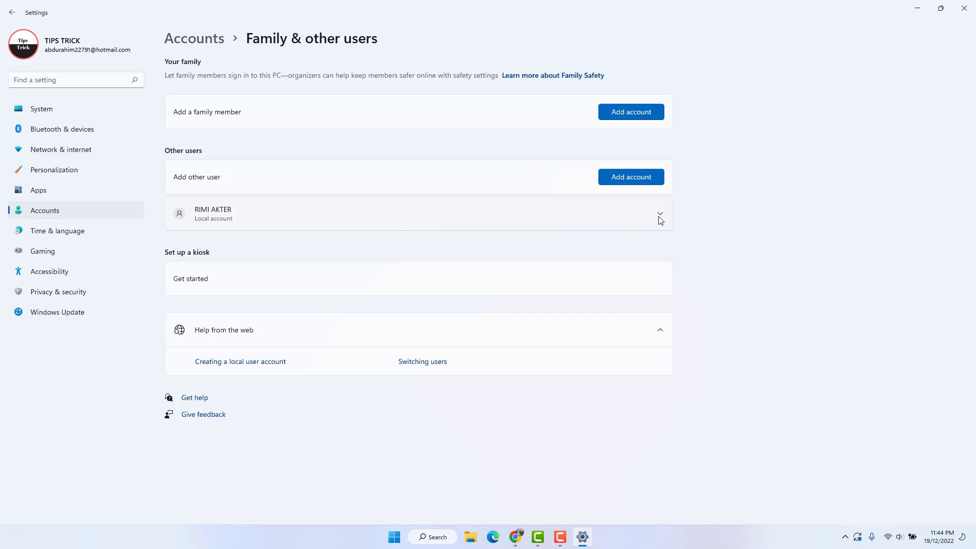
pyautogui.click(660, 214)
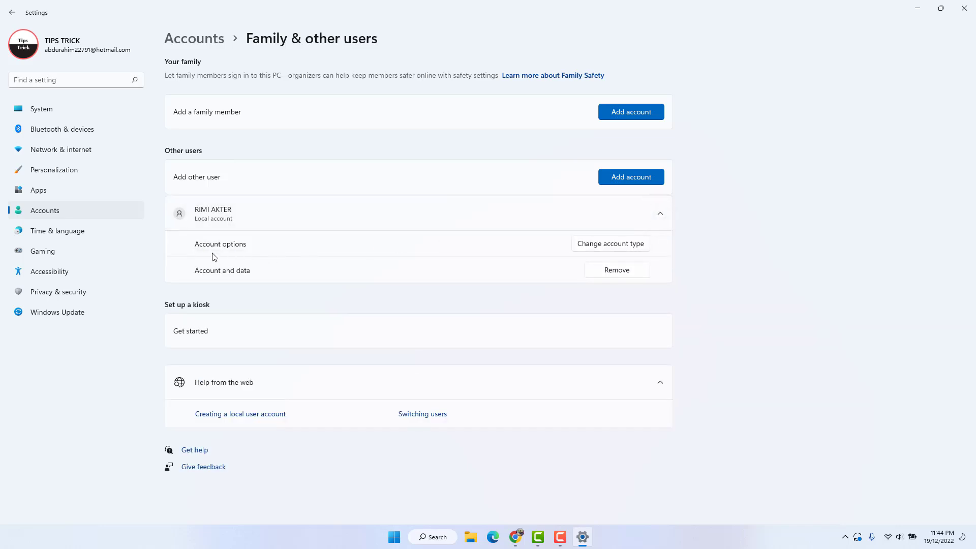
pyautogui.moveTo(273, 249)
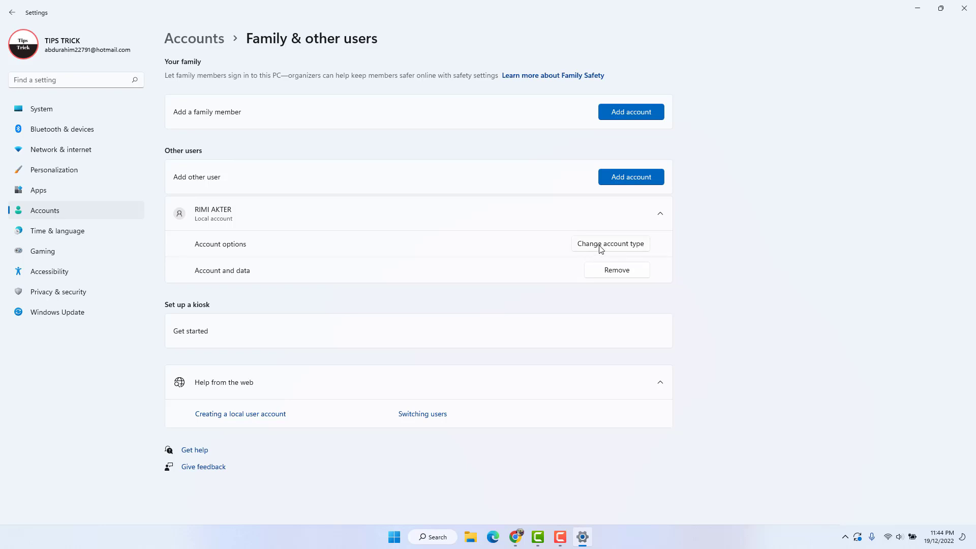
pyautogui.click(609, 243)
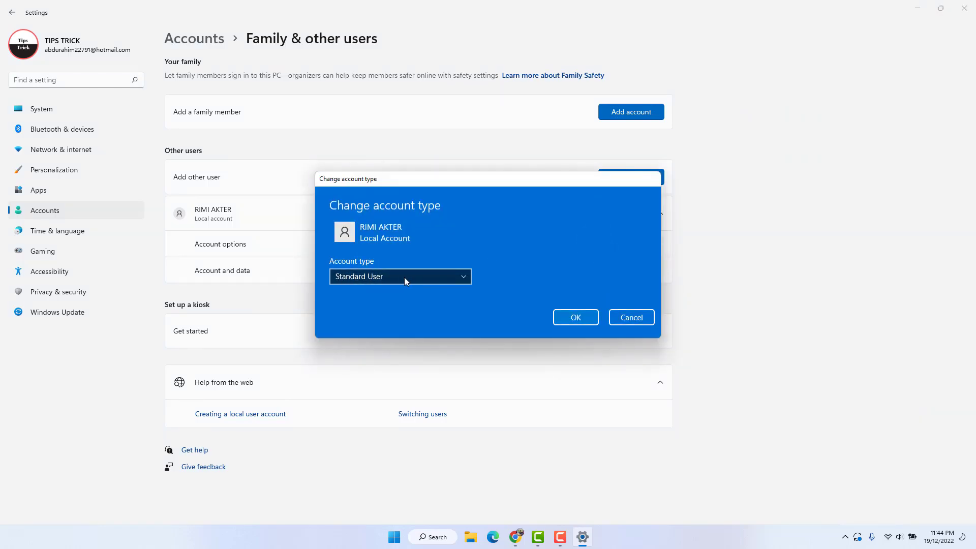
pyautogui.click(400, 275)
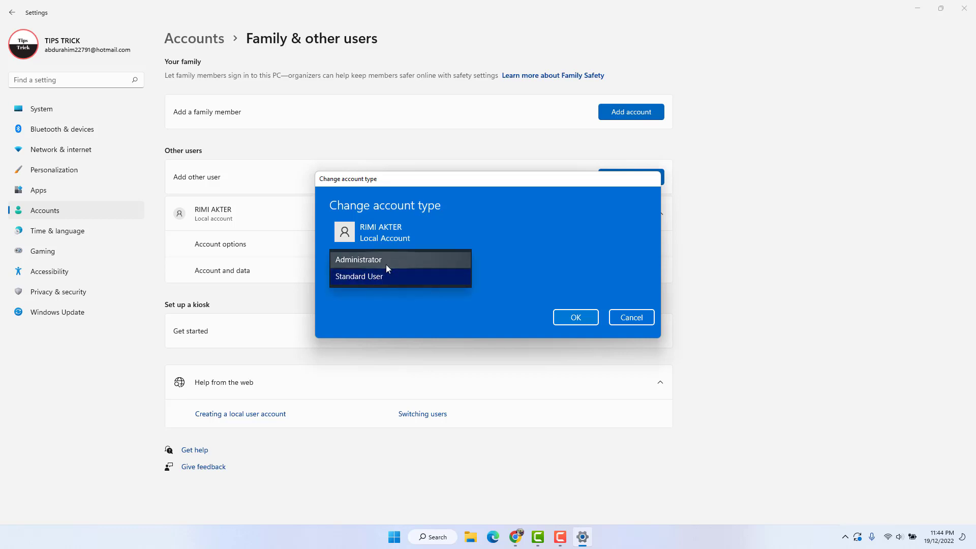
pyautogui.click(358, 260)
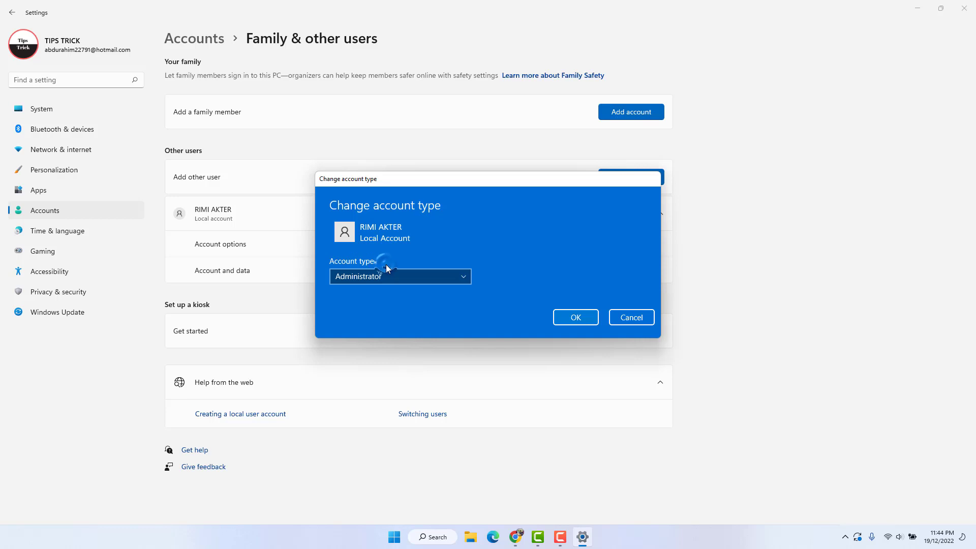
pyautogui.click(574, 316)
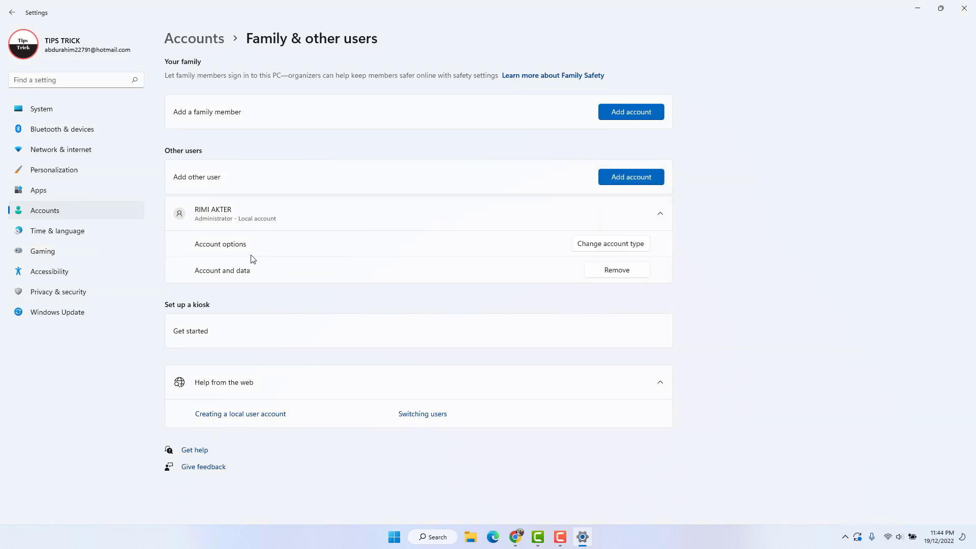
pyautogui.moveTo(257, 253)
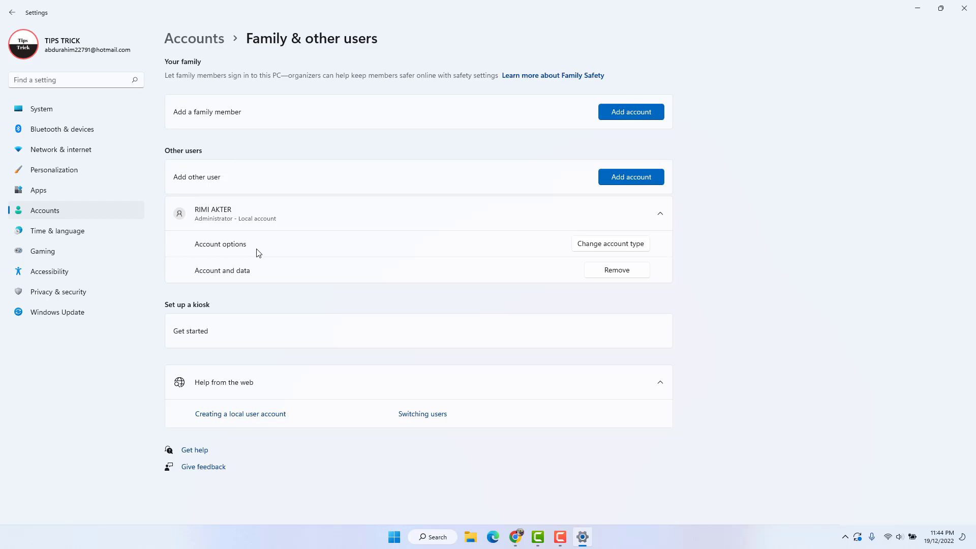